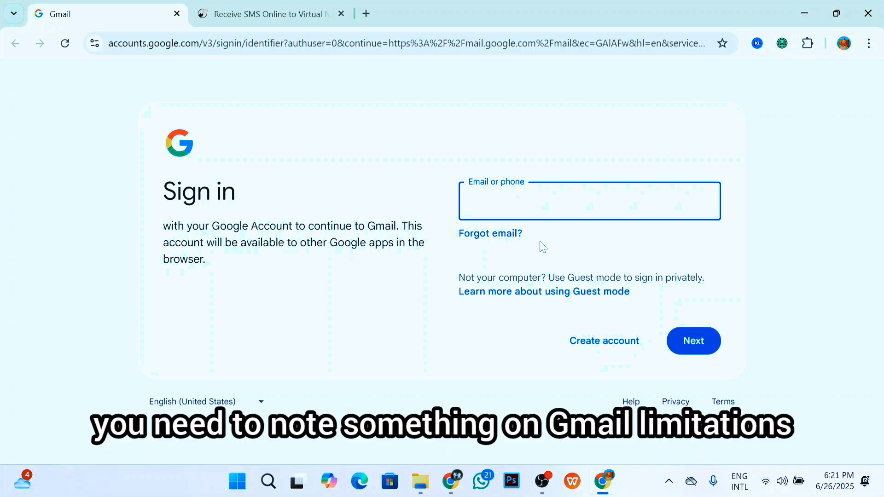
- Expand the MR CADET channel's About details with its description, website and Telegram links
click(588, 201)
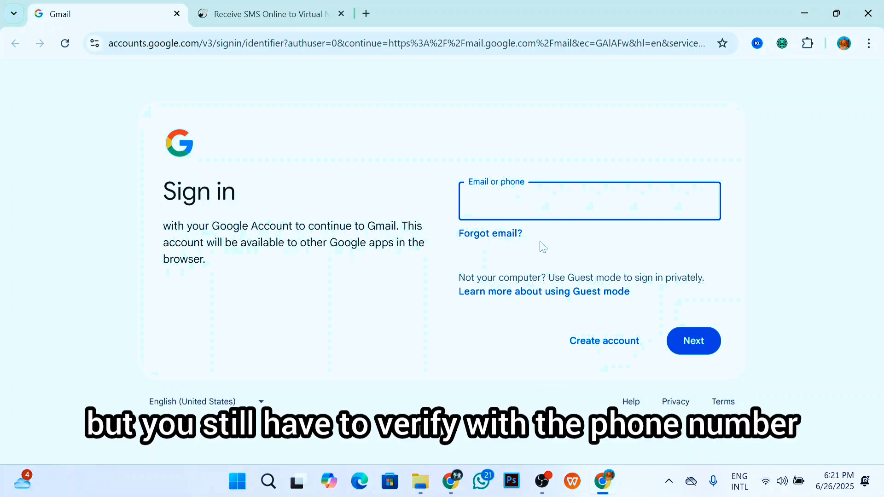
click(589, 201)
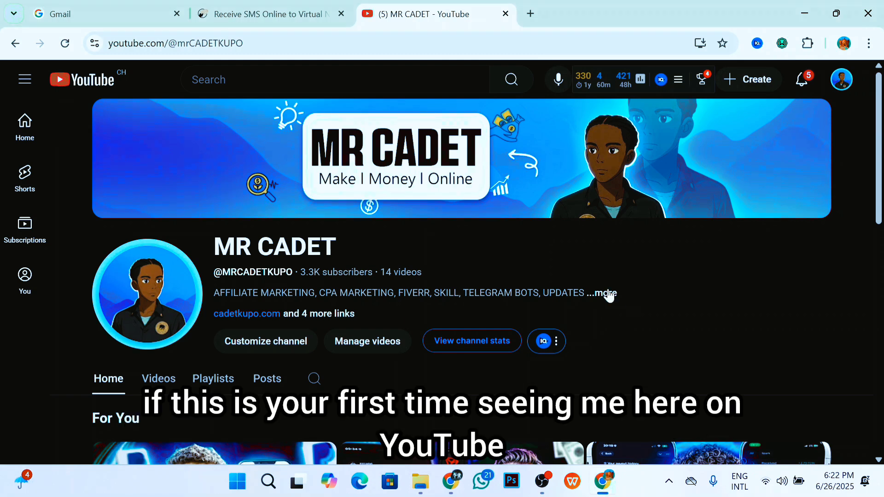
mouse_move(613, 307)
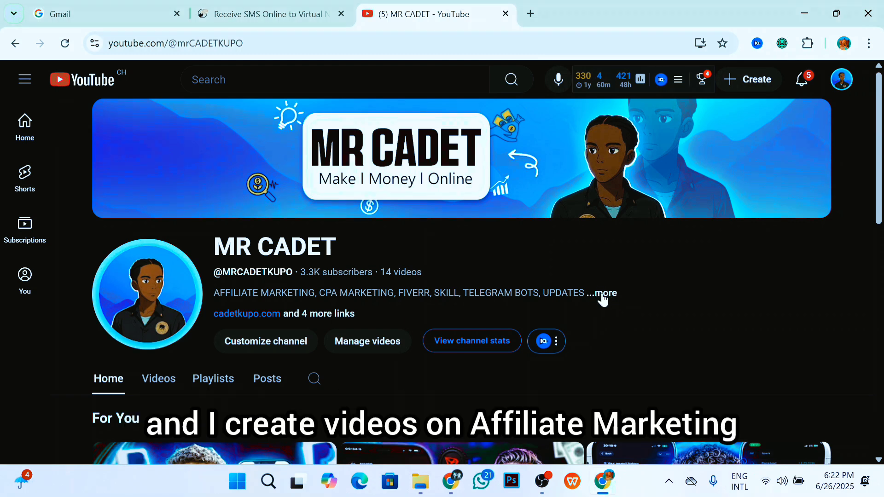
click(603, 293)
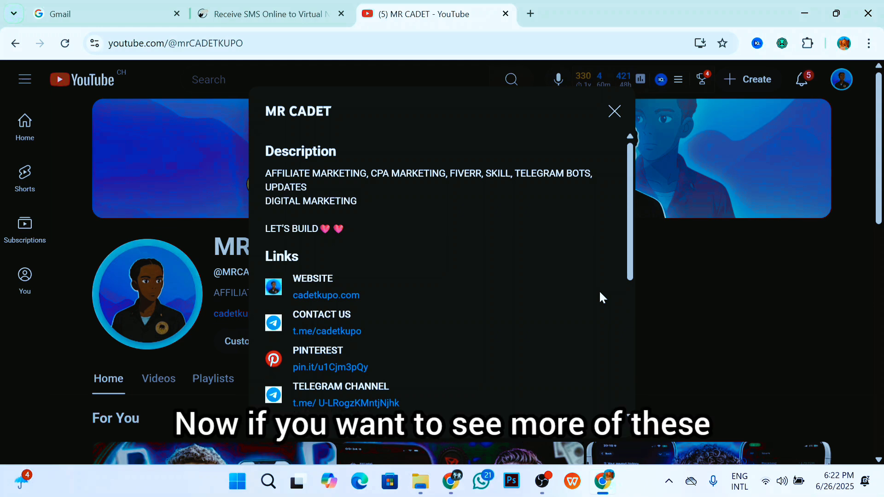
- Scroll the About panel to the Pinterest, Telegram and email links and More info section
scroll(down, 3)
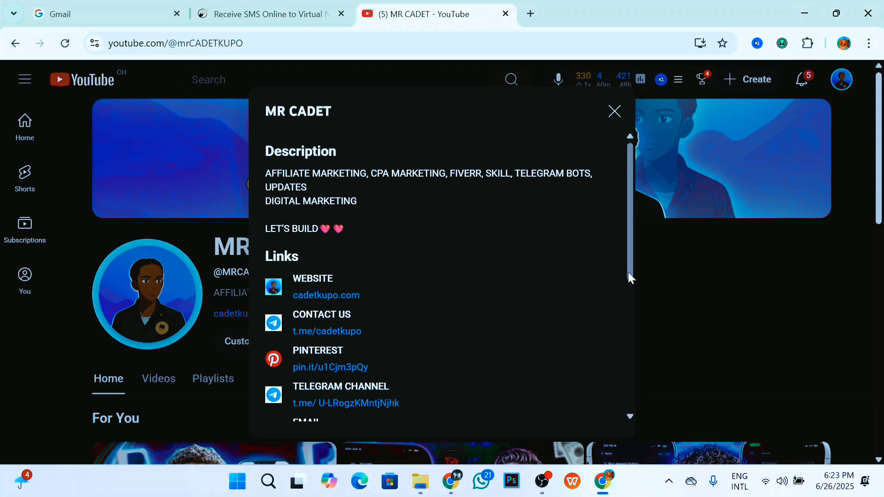
scroll(down, 3)
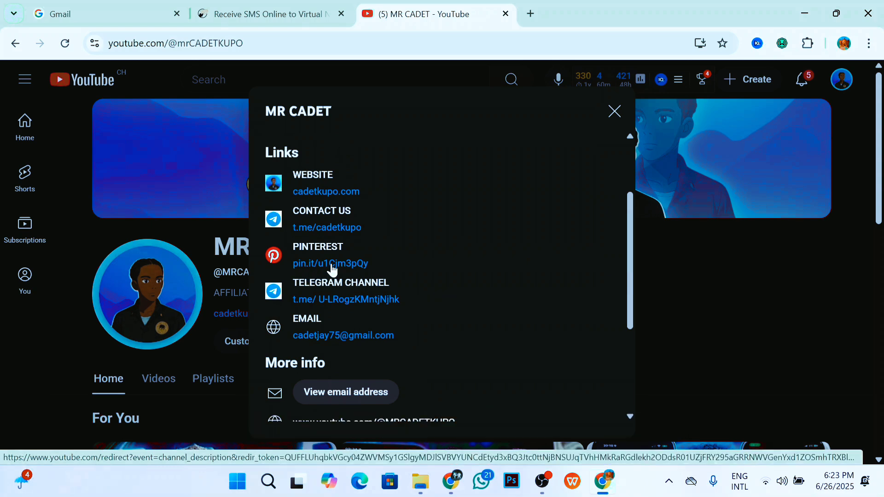
mouse_move(428, 276)
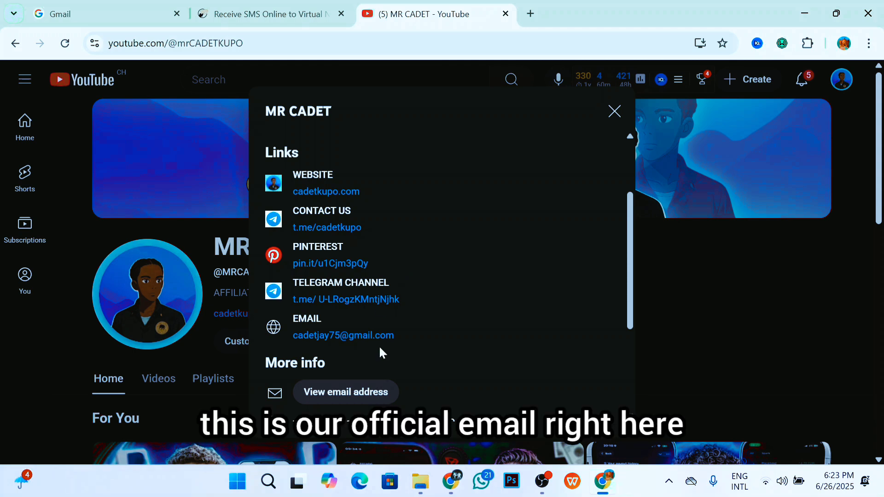
mouse_move(470, 252)
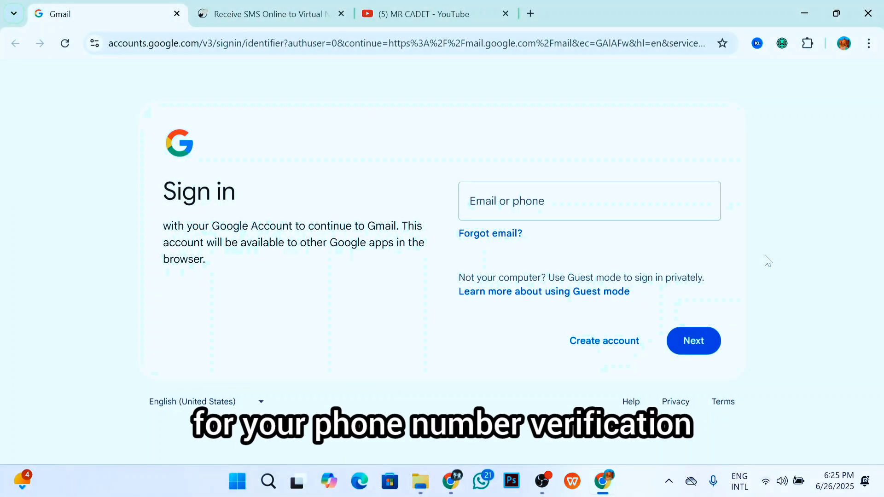
click(271, 13)
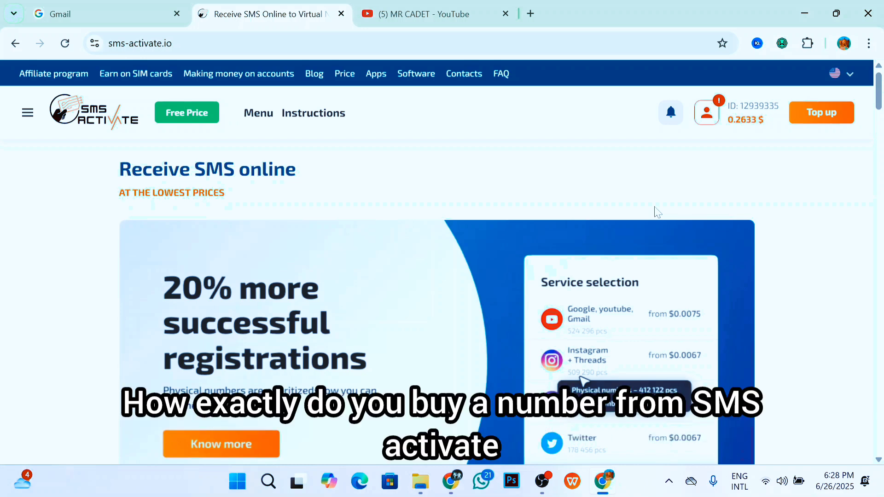
- Open SMS-Activate's number panel and switch it to Rent mode
right_click(428, 199)
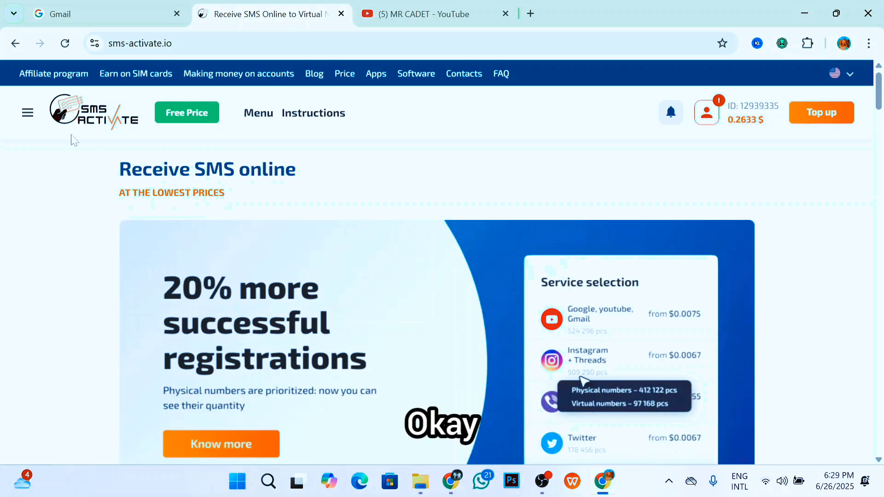
click(27, 112)
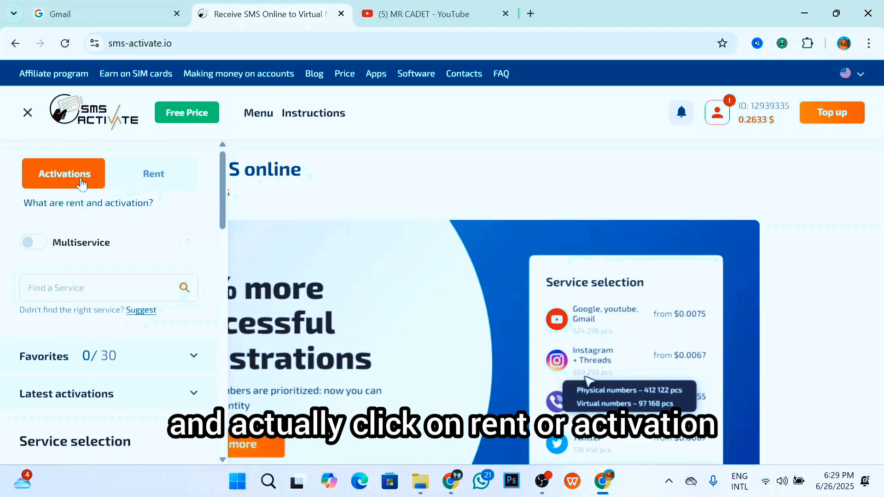
mouse_move(138, 188)
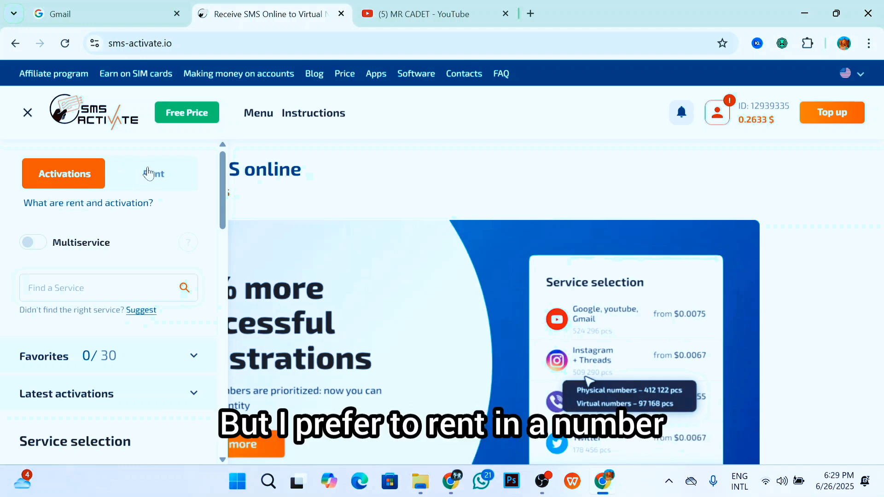
click(154, 173)
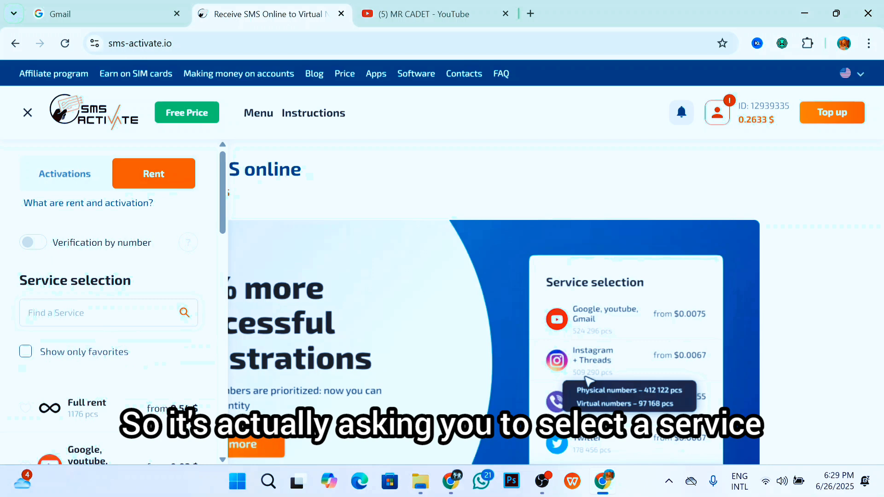
- Search 'gma', select Google, youtube, Gmail, and browse rental countries, operators and prices
text(gm)
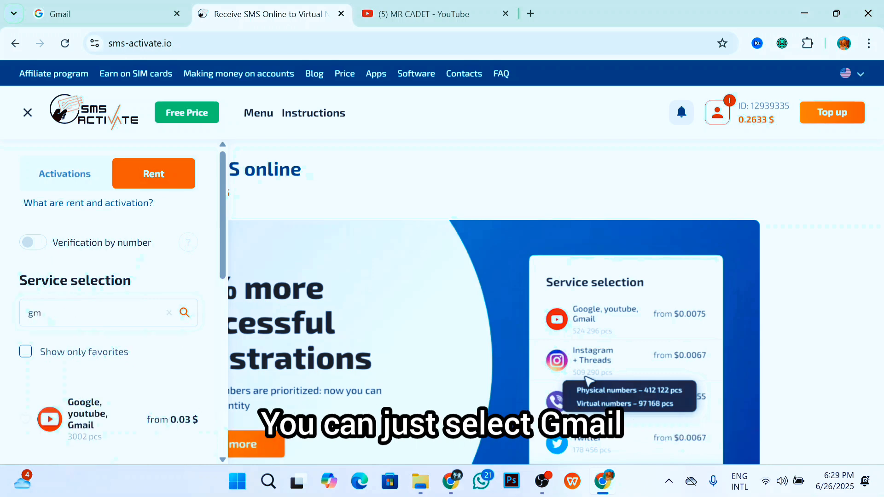
text(a)
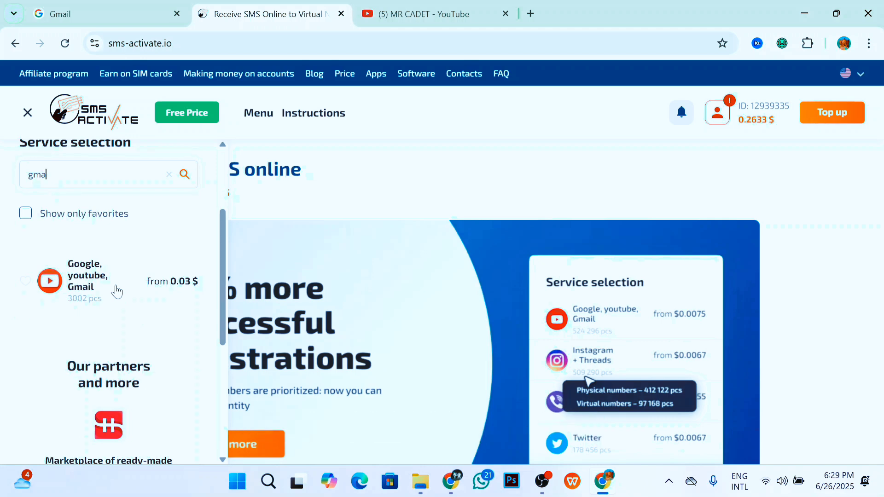
click(85, 280)
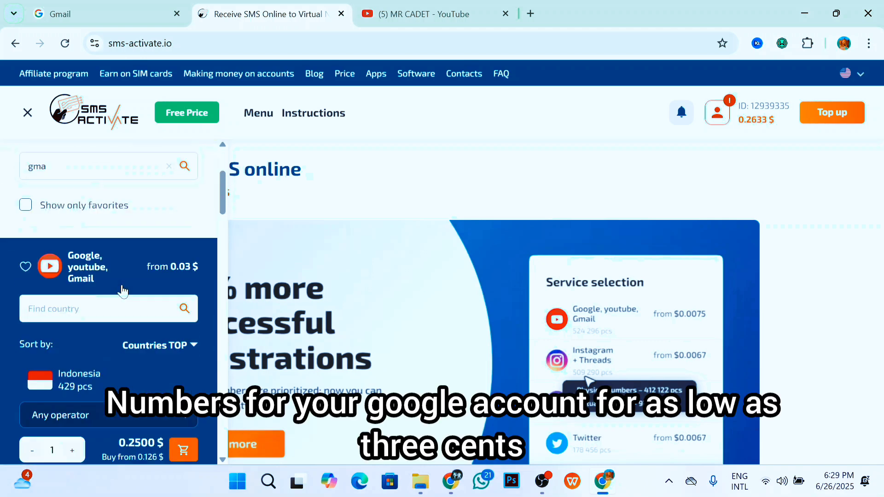
scroll(up, 3)
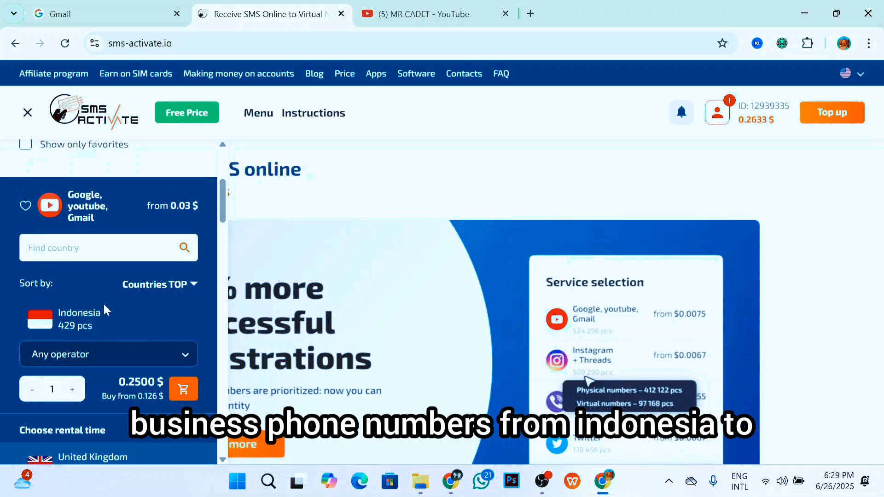
scroll(down, 3)
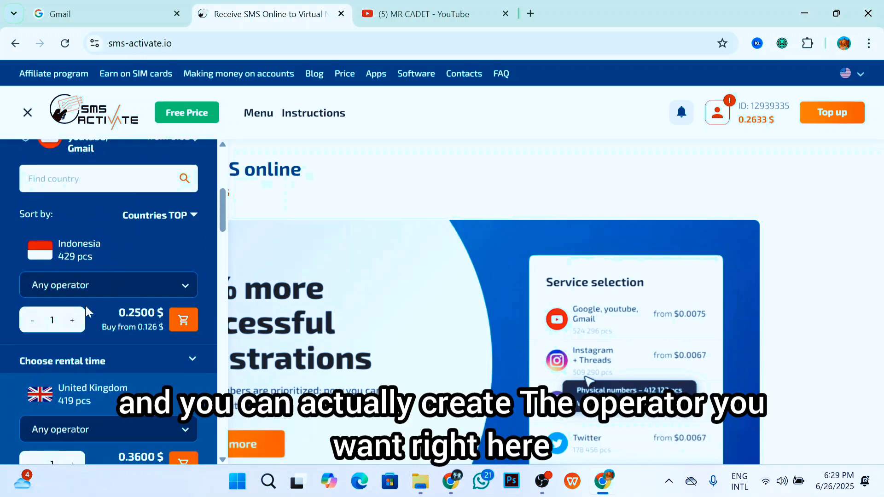
scroll(down, 3)
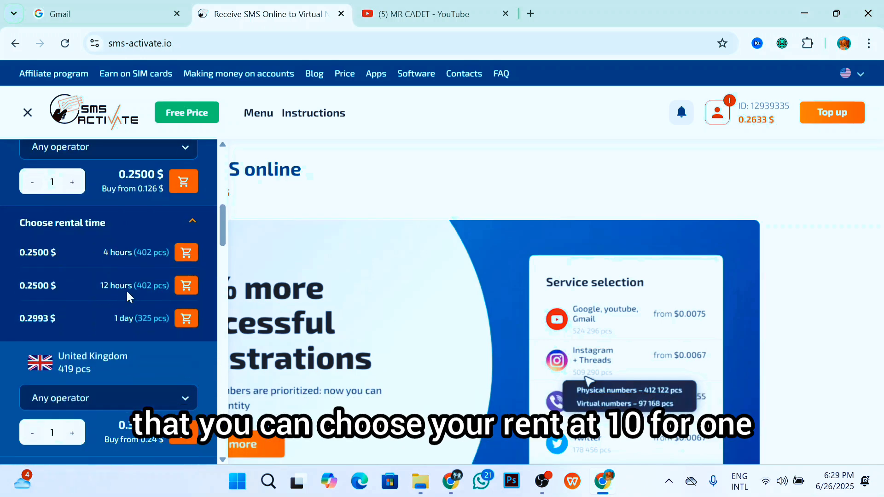
mouse_move(155, 312)
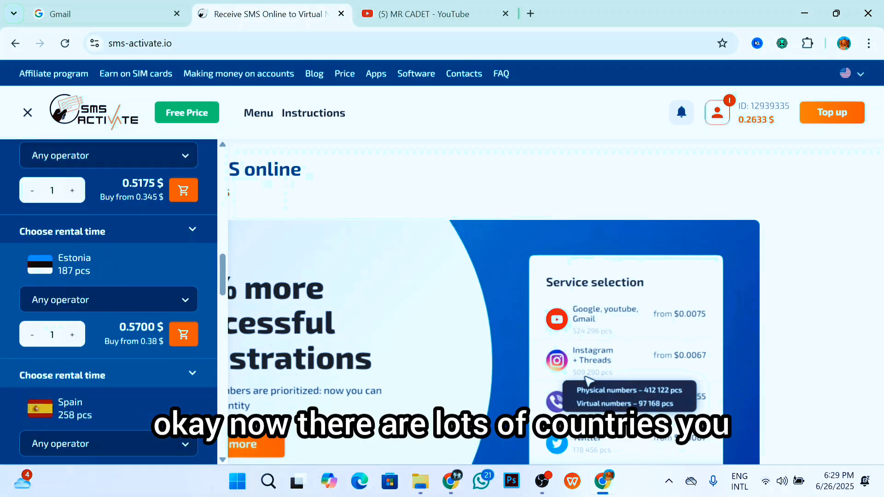
scroll(down, 3)
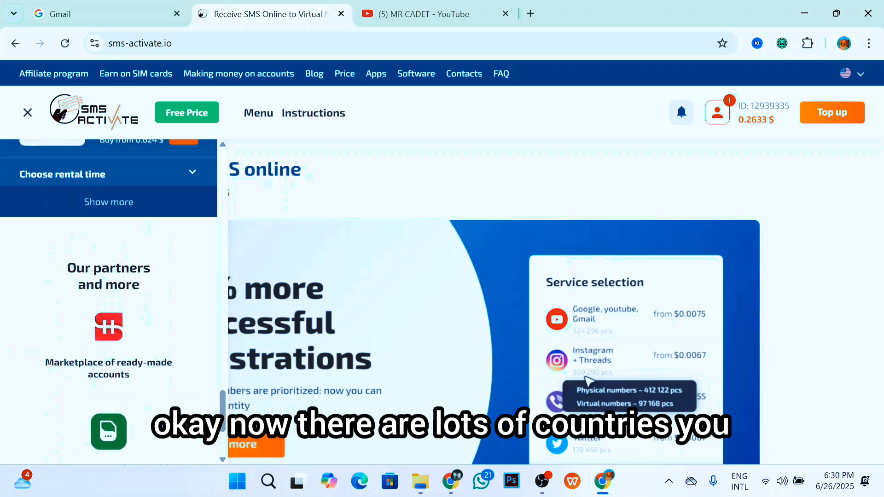
scroll(up, 3)
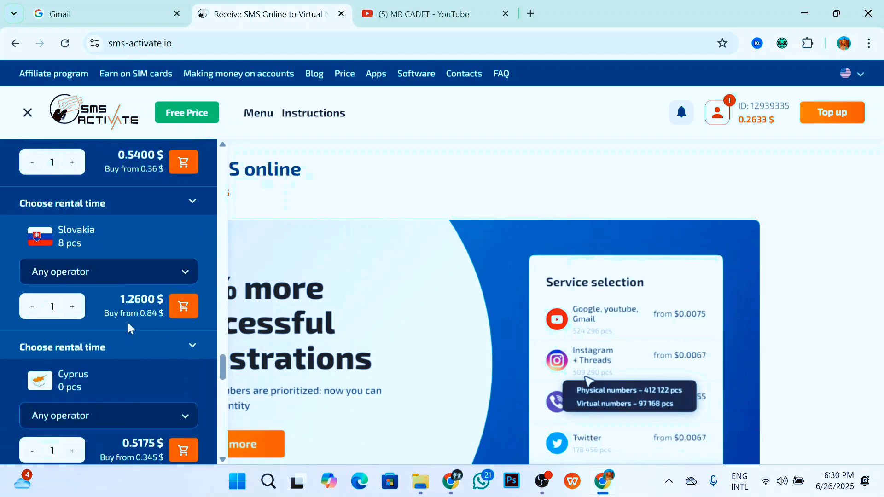
scroll(down, 3)
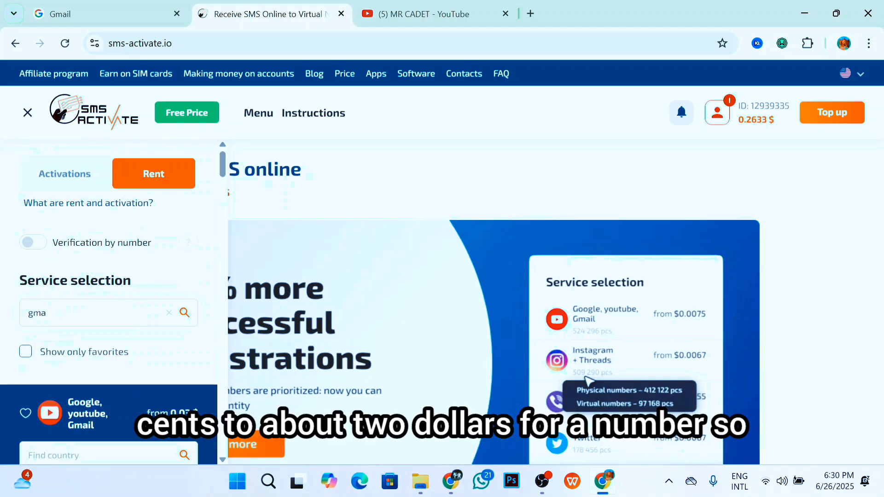
scroll(down, 3)
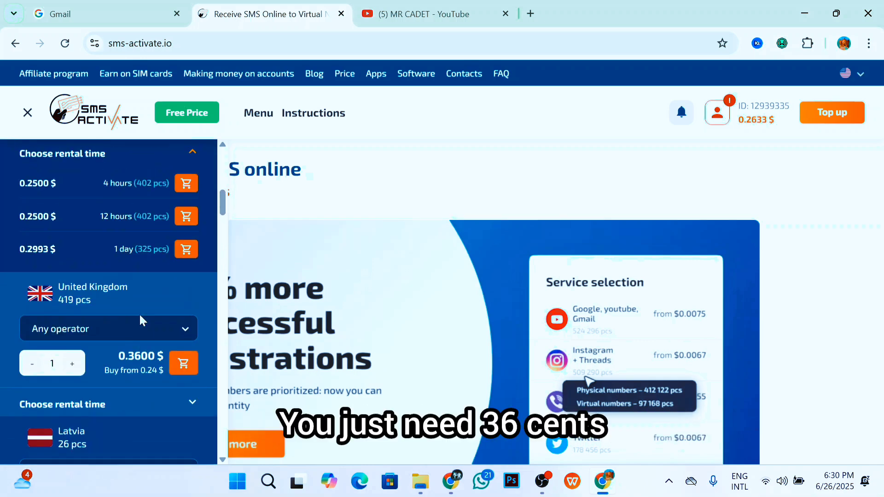
scroll(down, 3)
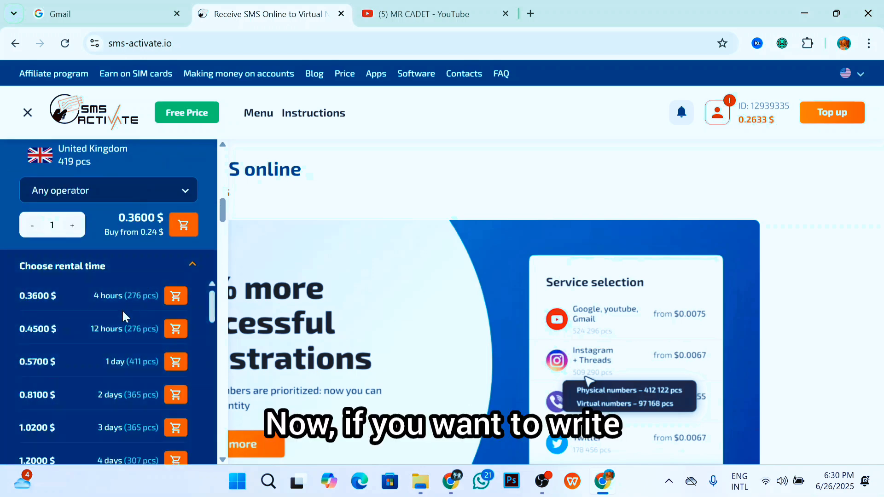
scroll(down, 3)
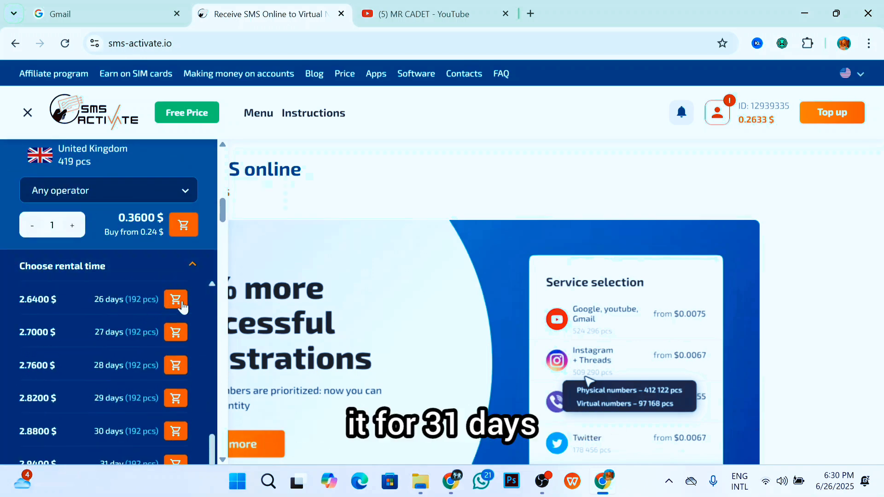
scroll(down, 3)
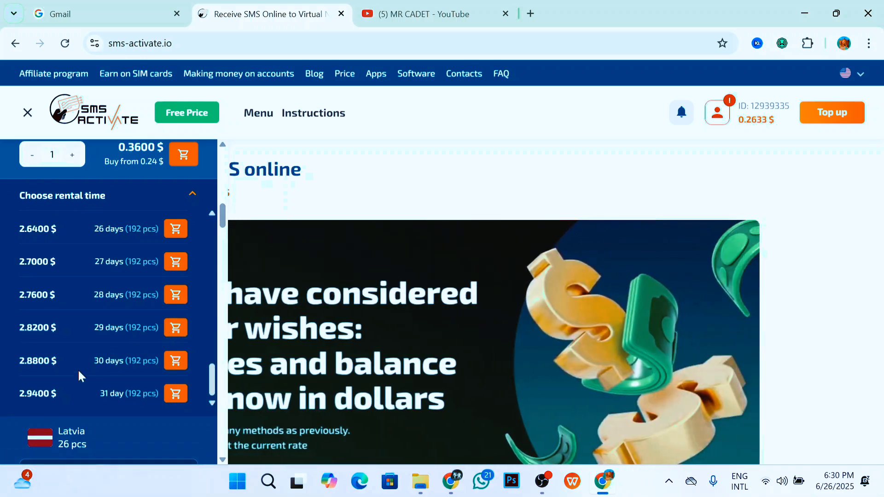
mouse_move(244, 258)
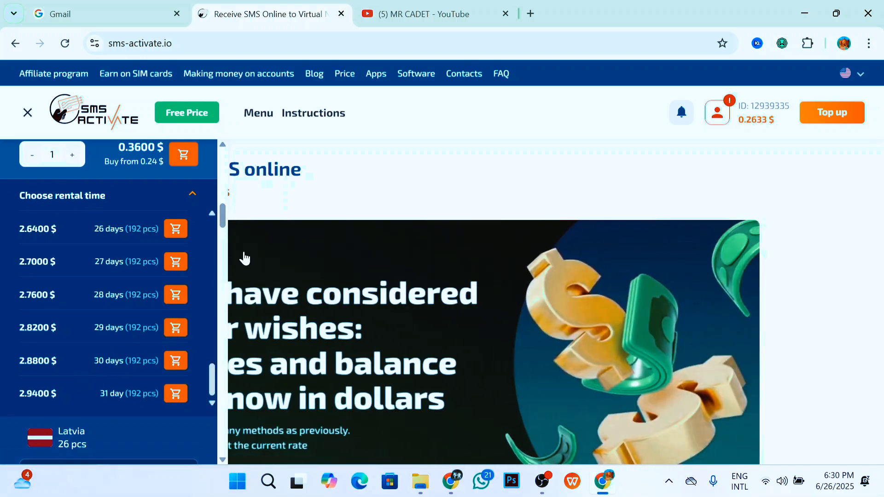
scroll(up, 3)
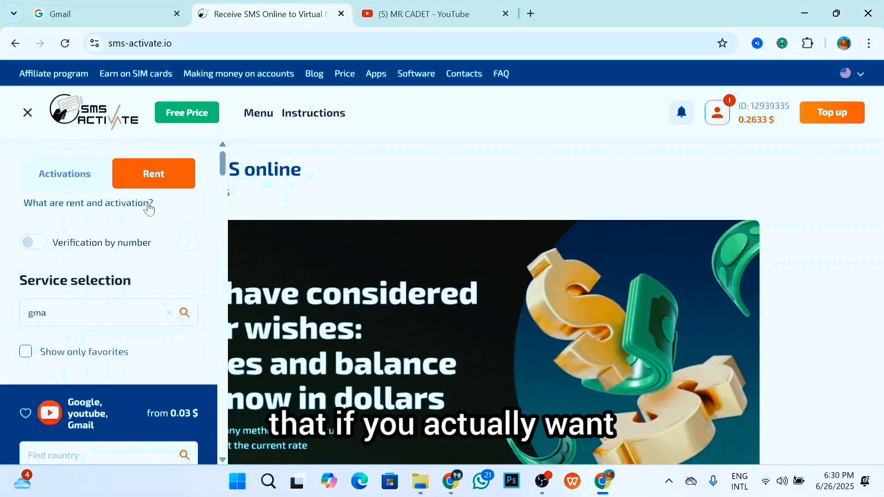
- Browse the one-time Activations list, then go back to the Gmail sign-in tab
click(63, 173)
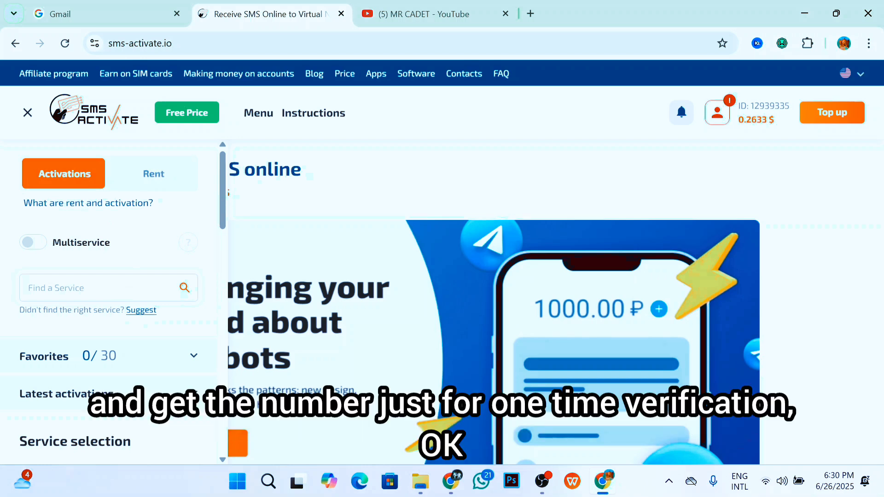
mouse_move(450, 403)
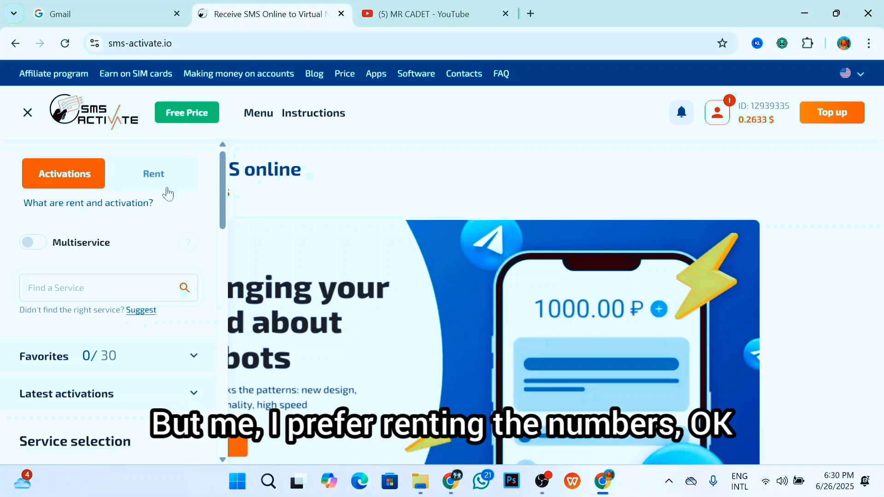
click(154, 173)
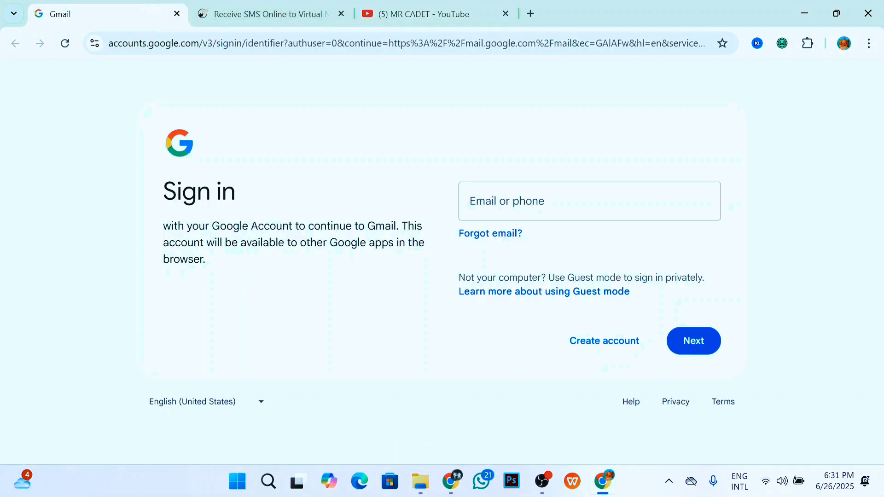
- Start a personal-use Google account with first name 'roman' and the suggested last name
click(603, 341)
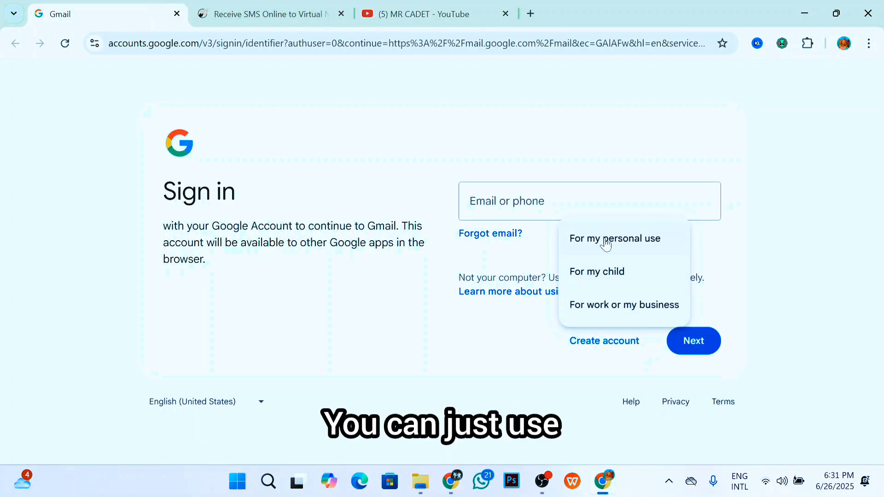
click(615, 238)
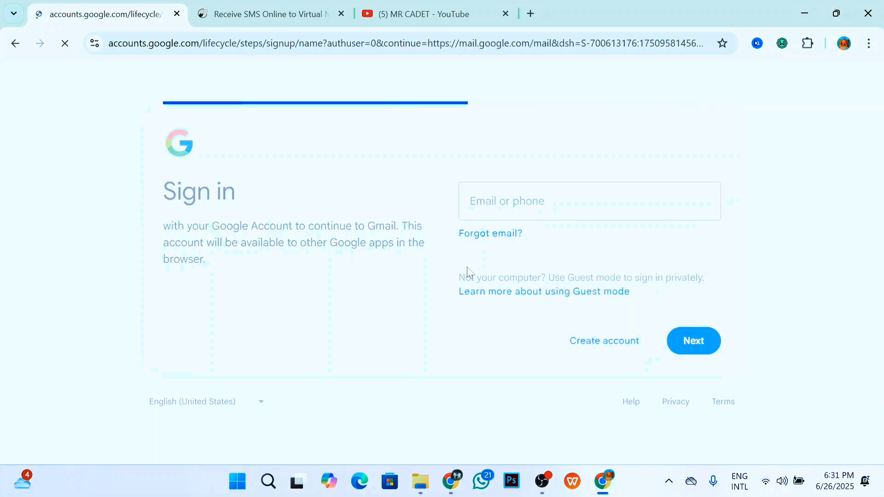
click(603, 341)
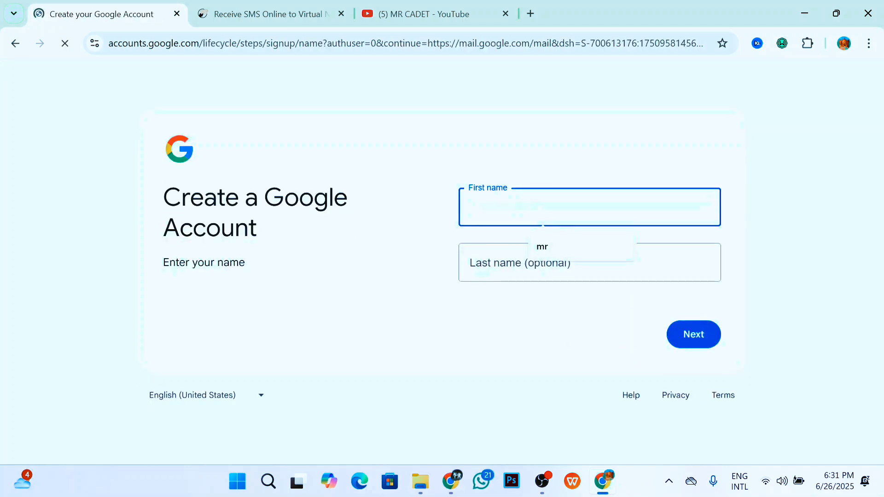
text(r)
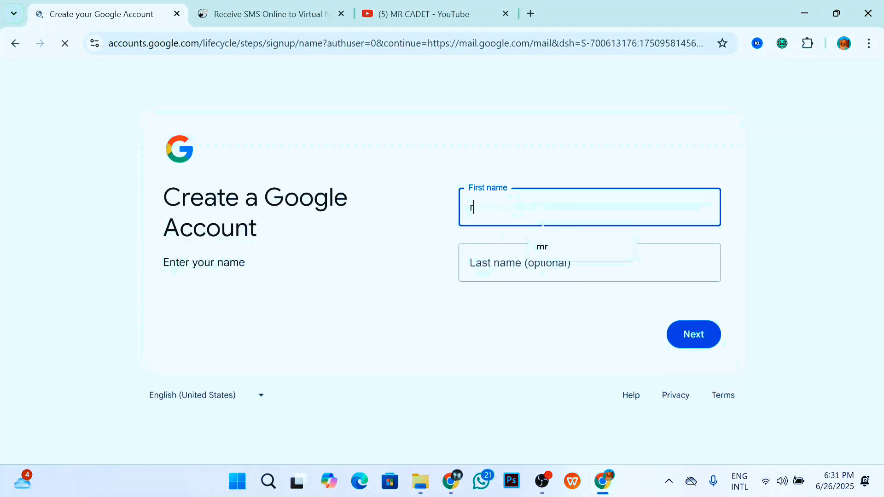
text(om)
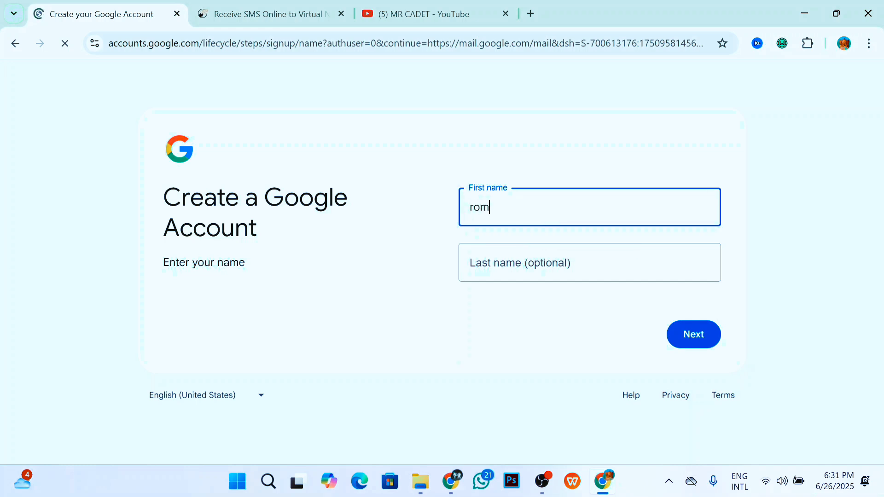
text(an)
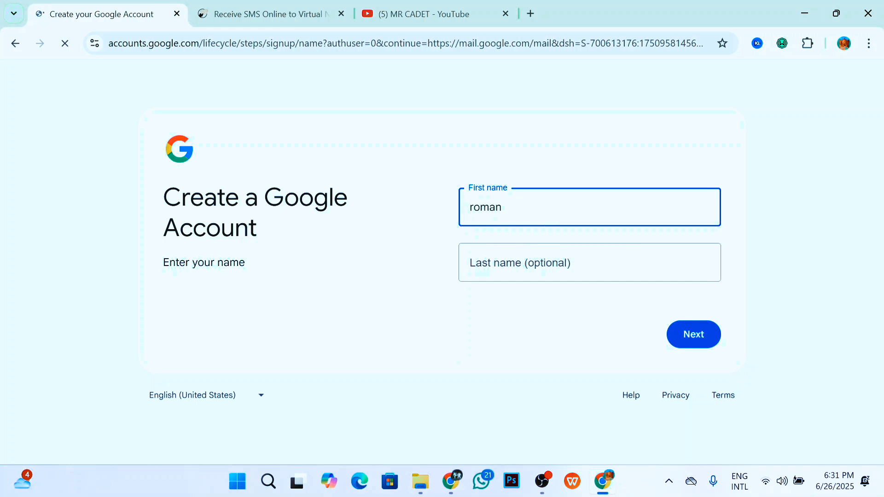
click(588, 262)
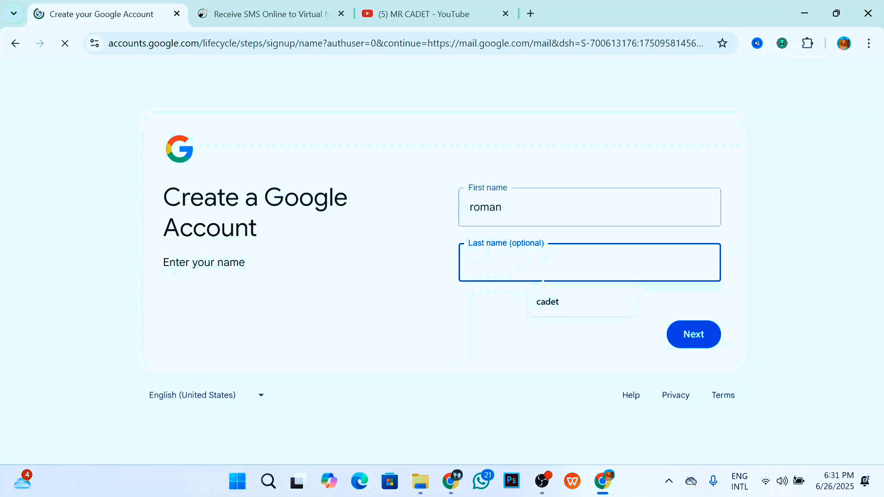
click(546, 301)
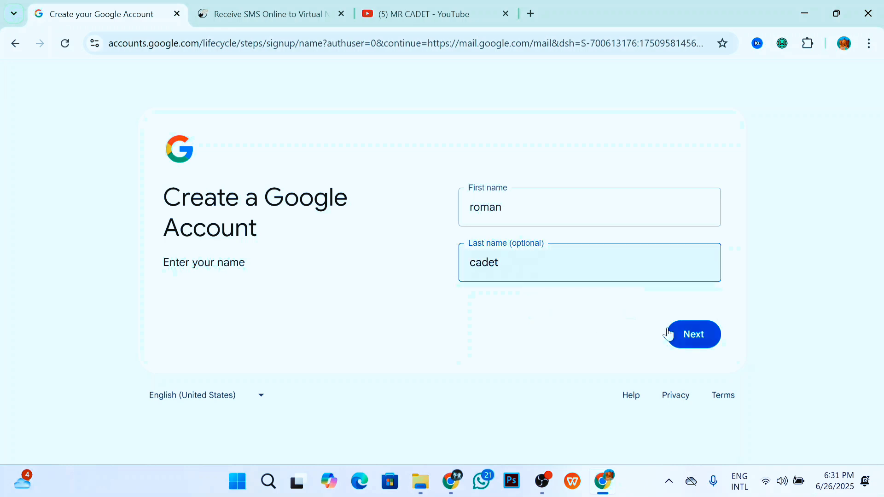
click(692, 334)
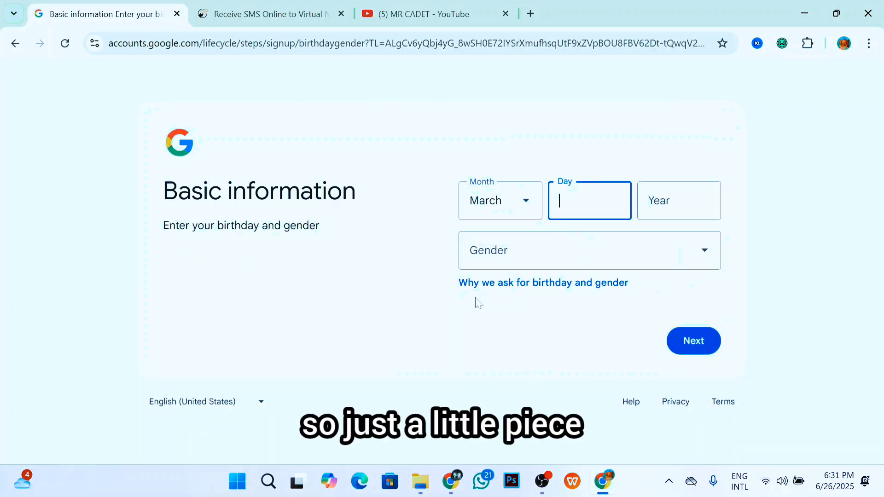
text(26)
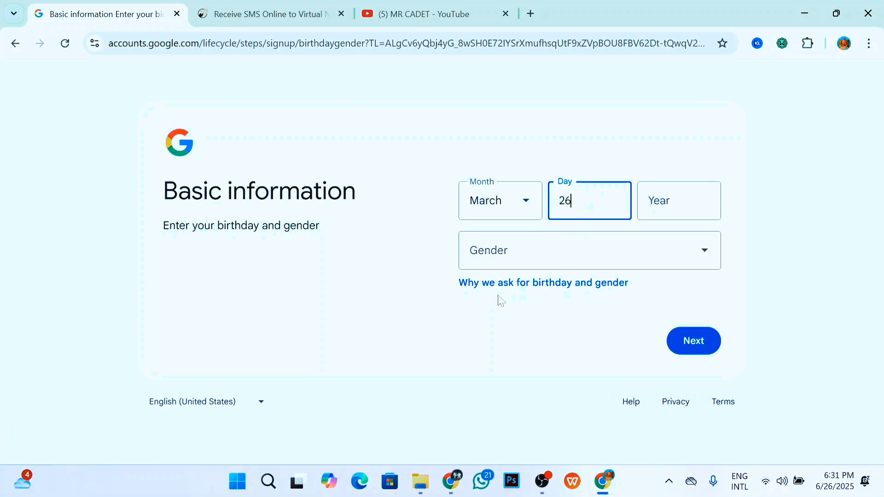
click(679, 200)
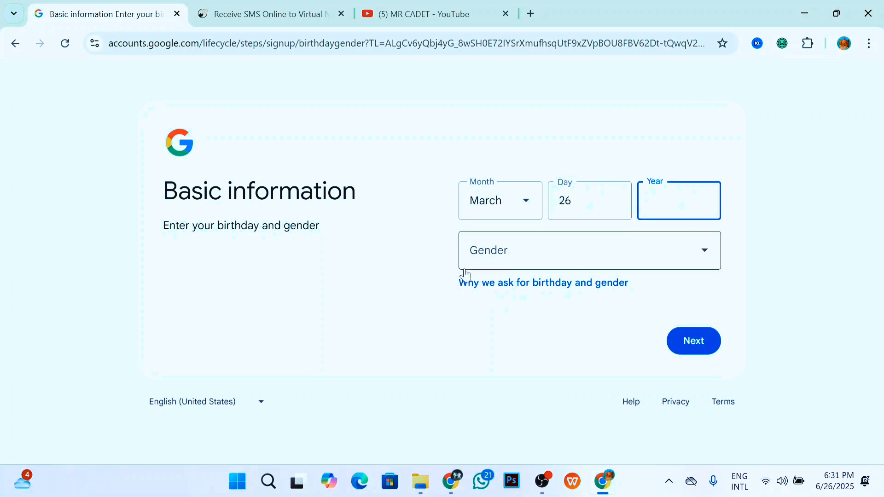
text(200)
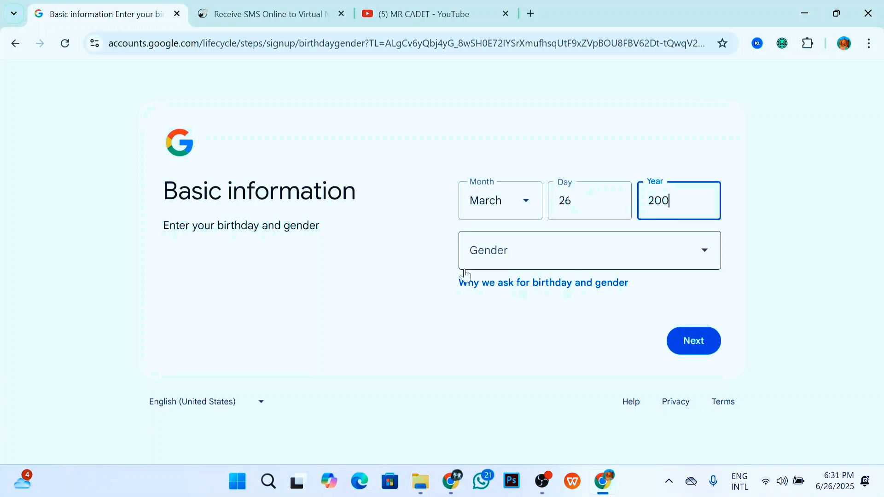
text(0)
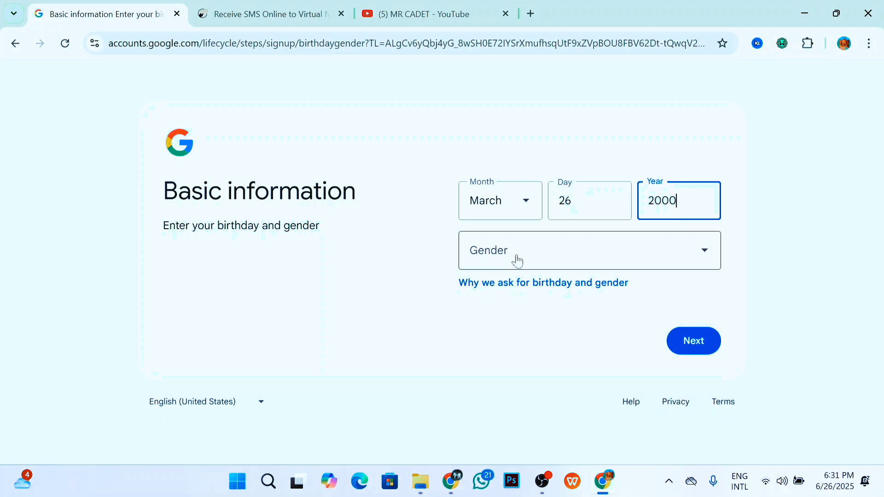
click(589, 250)
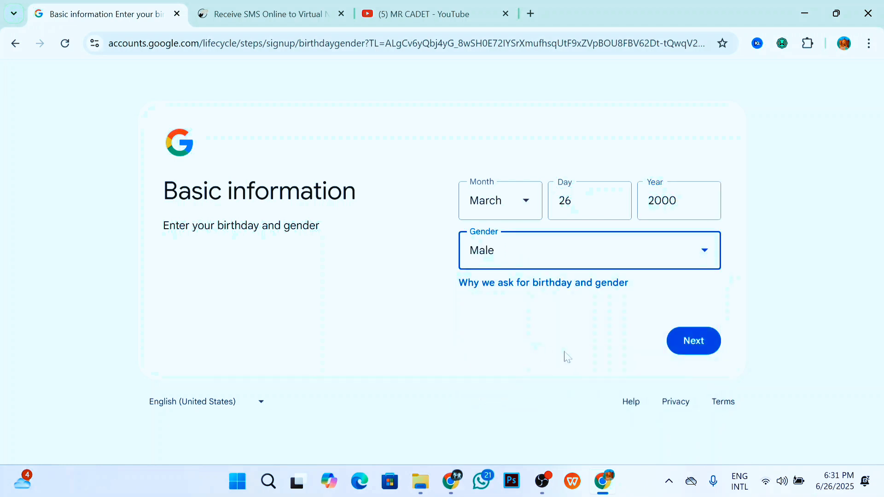
click(693, 341)
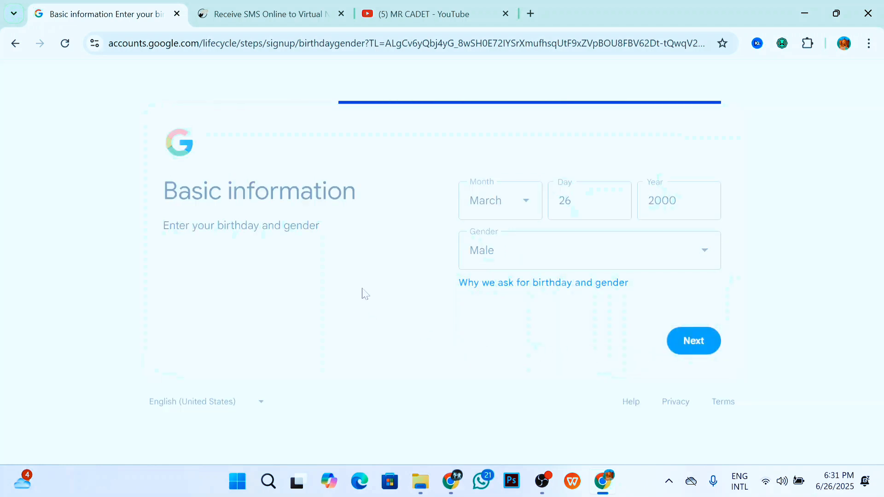
click(693, 341)
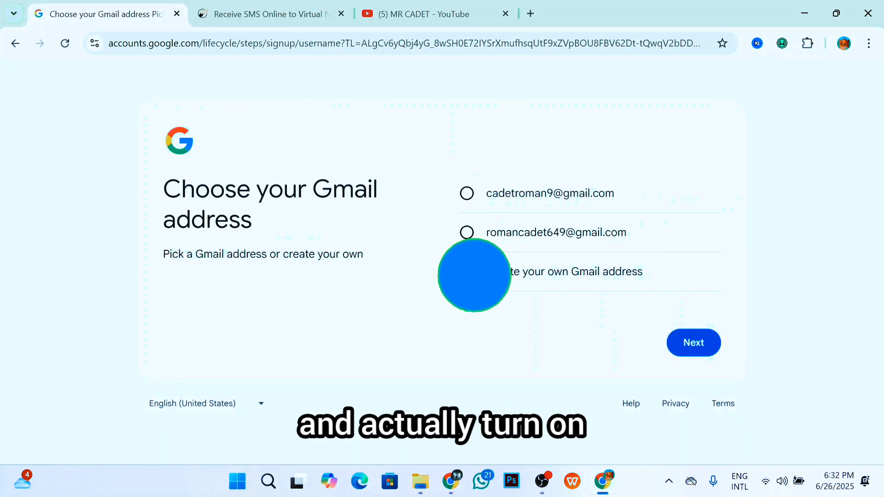
- Pick the second suggested Gmail address and continue to the password page
click(466, 232)
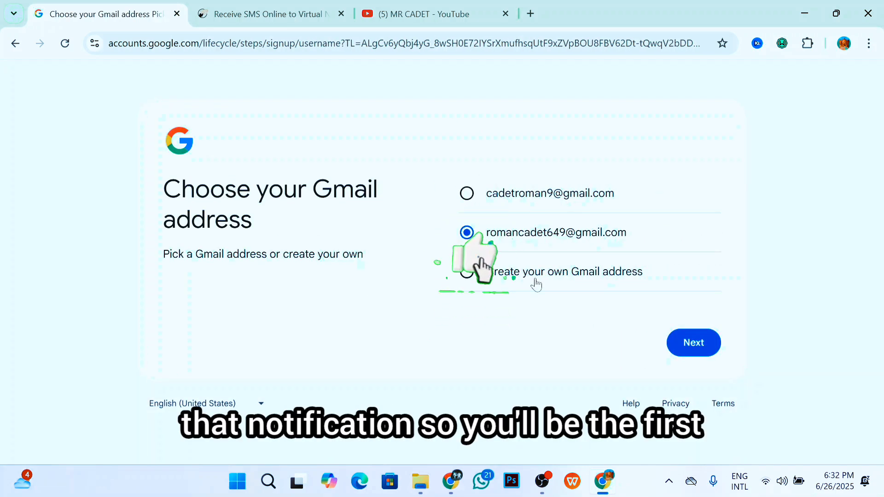
click(693, 342)
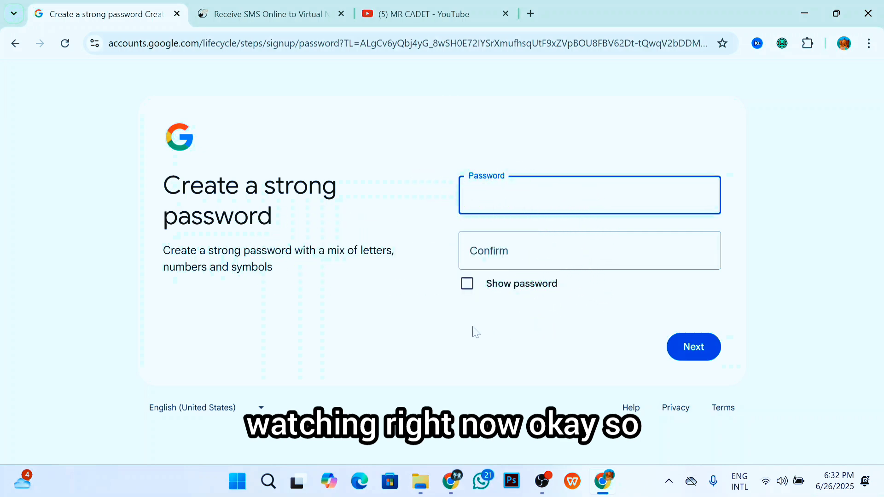
- In Rent mode, rent the Indonesia number for Google, youtube, Gmail at 0.2500 $
click(266, 15)
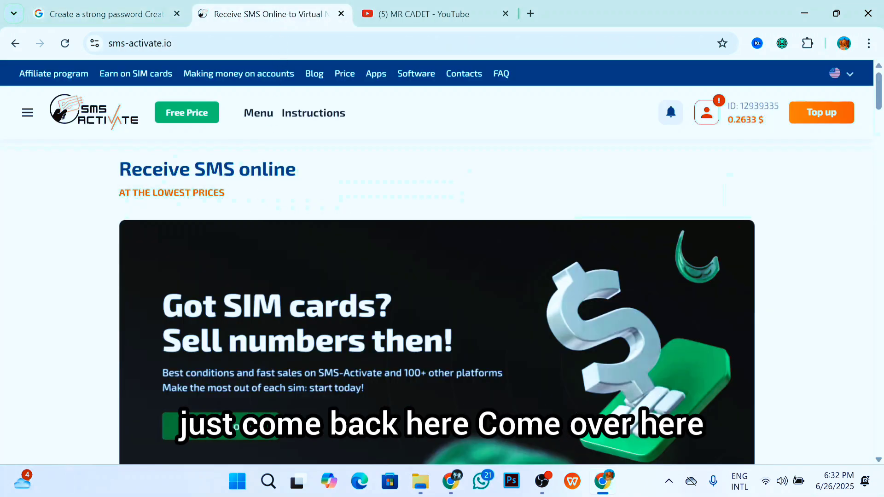
click(27, 112)
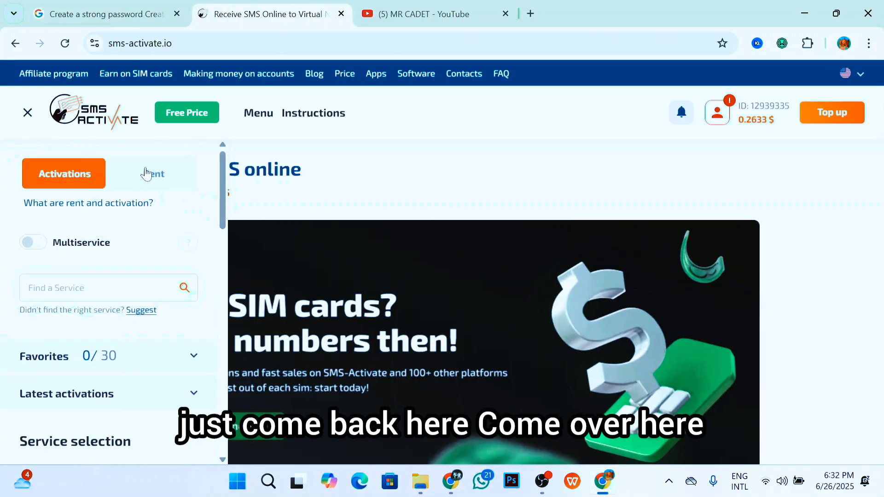
click(153, 173)
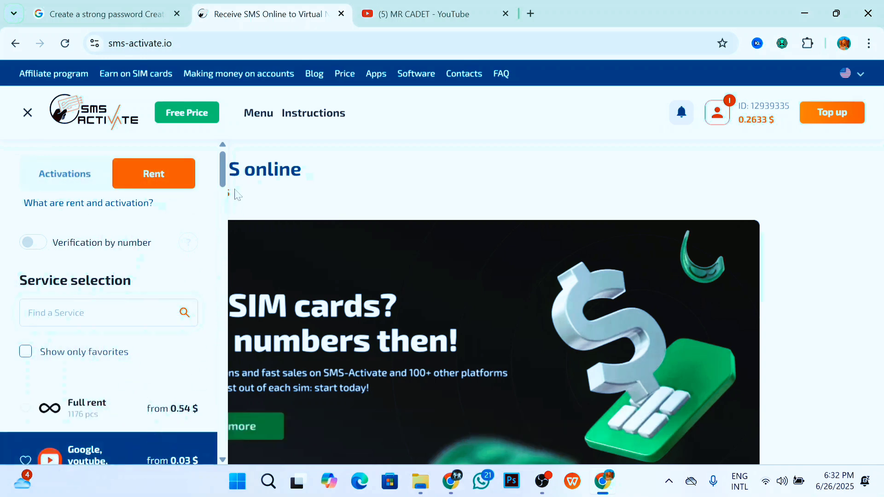
scroll(down, 3)
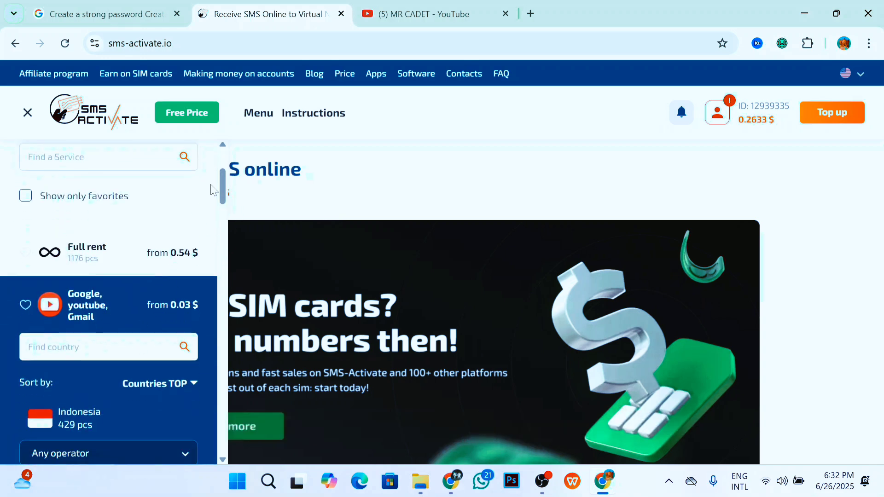
scroll(down, 3)
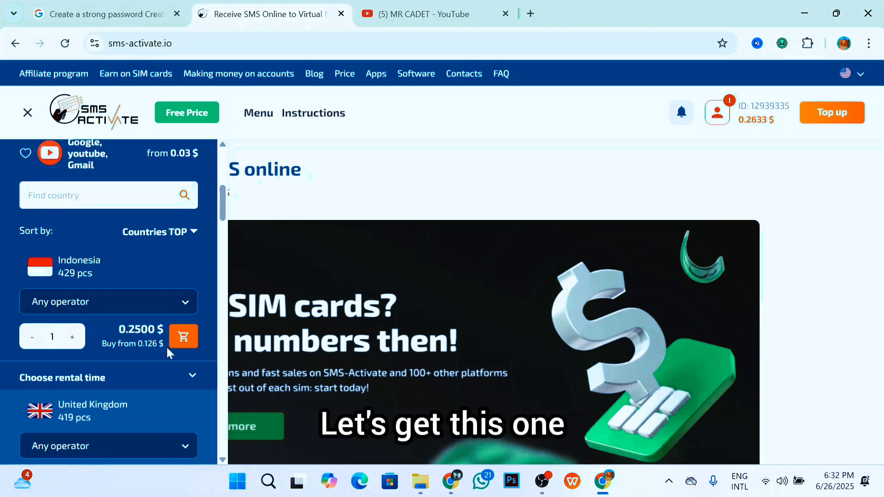
click(183, 336)
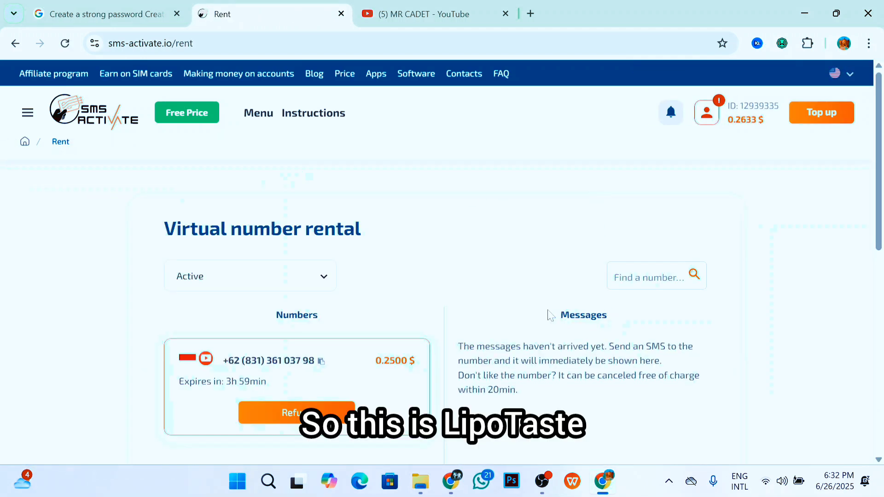
scroll(down, 3)
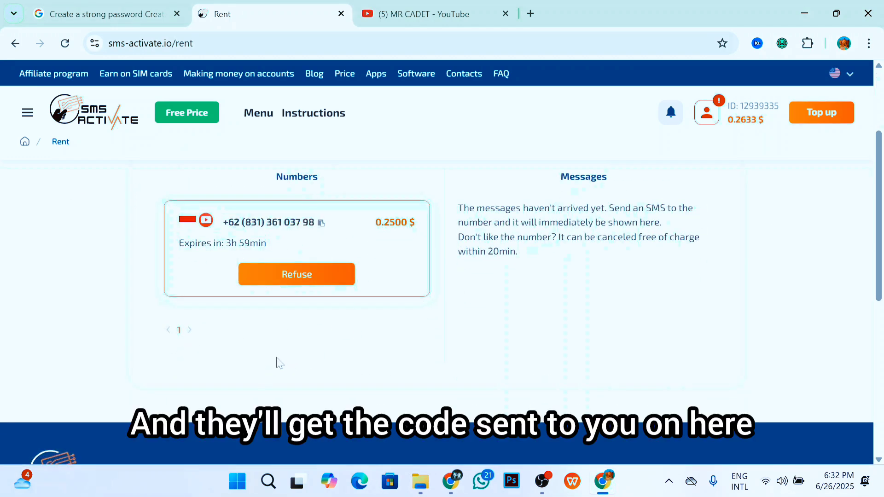
scroll(up, 3)
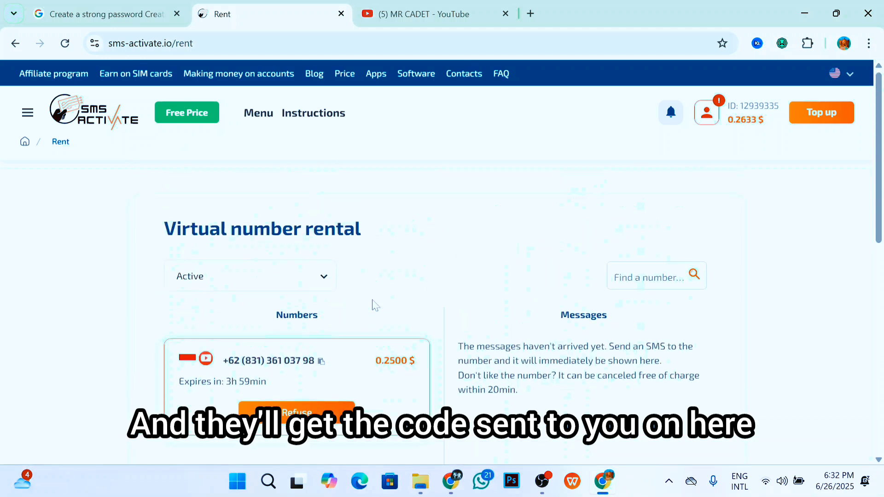
scroll(down, 3)
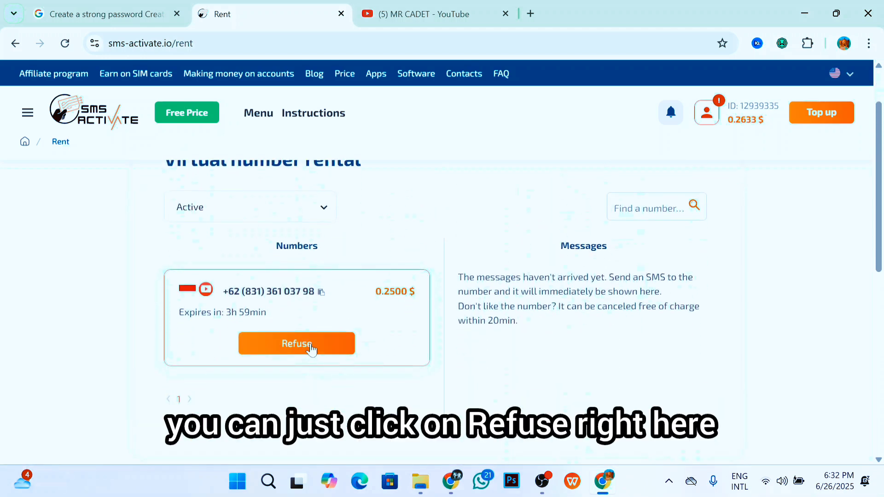
mouse_move(296, 343)
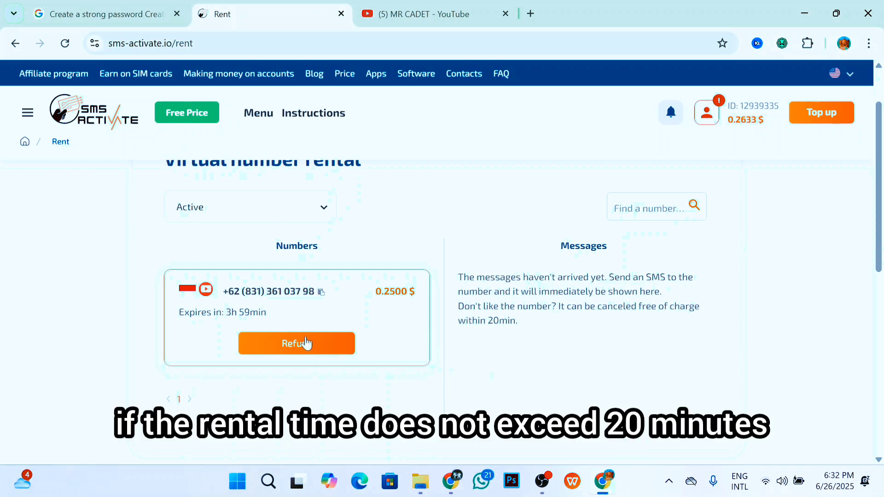
mouse_move(307, 346)
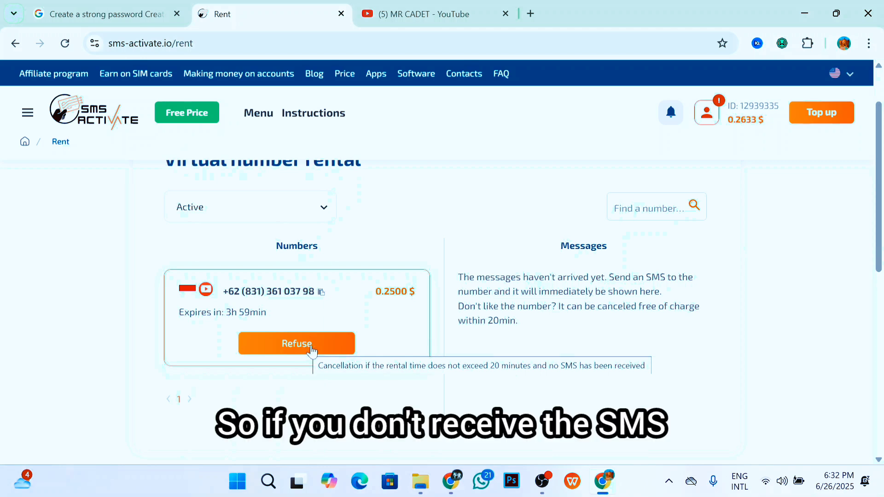
mouse_move(309, 364)
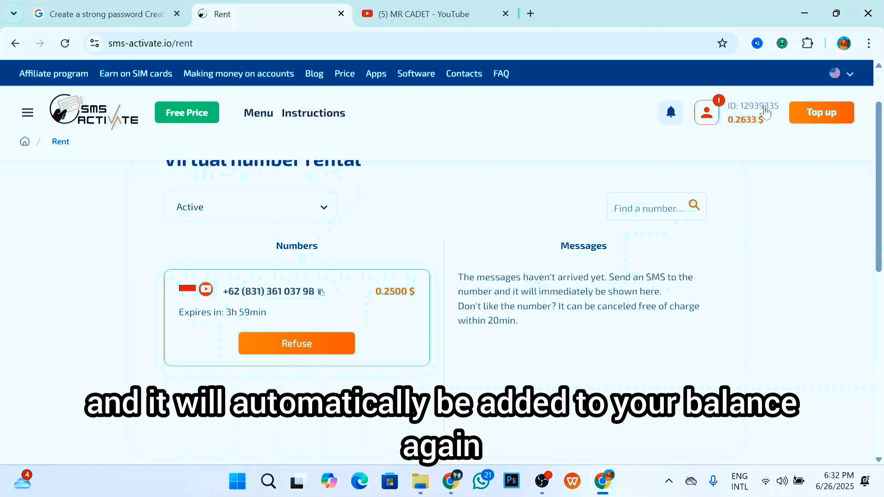
- Refuse the rented Indonesian number, confirm YES, and return to the SMS-Activate home page
click(296, 344)
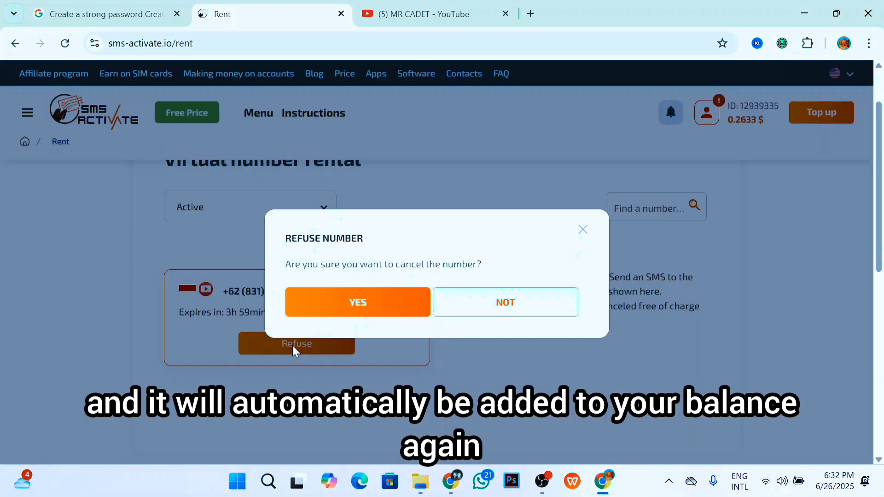
click(357, 302)
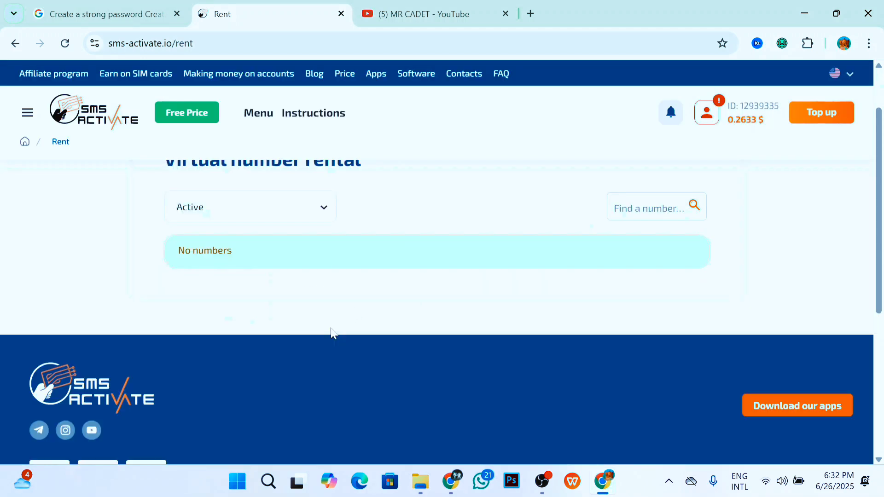
mouse_move(43, 159)
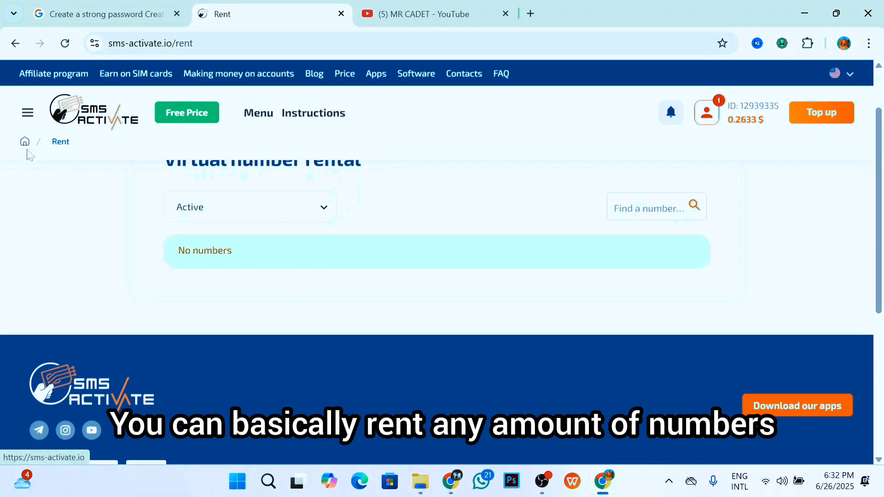
click(25, 141)
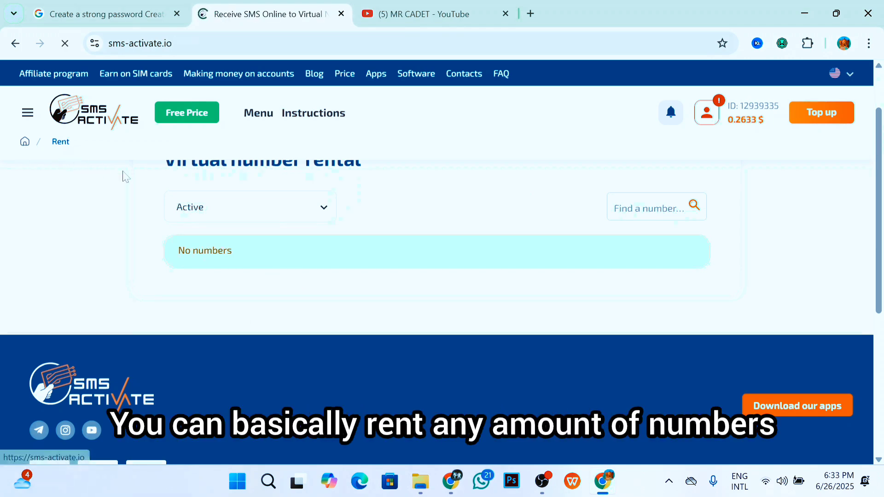